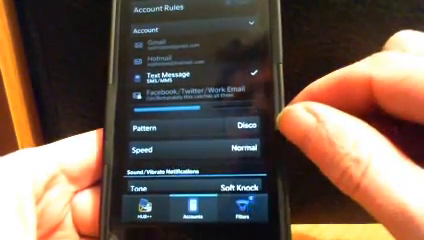
# Step: Scroll through the Gmail rule showing LED on, Wave pattern and Filling Inbox tone
pyautogui.scroll(-3)
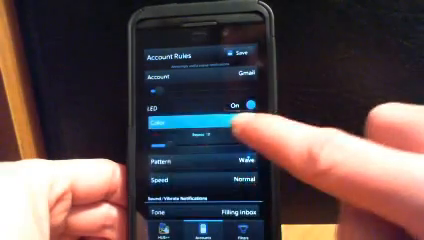
# Step: Pick a new LED colour for the Gmail rule from the Color dropdown
pyautogui.click(180, 123)
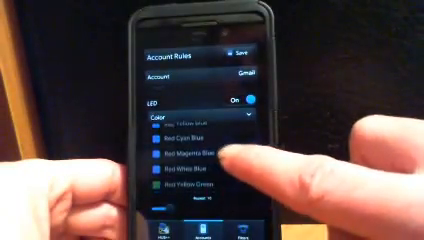
pyautogui.click(200, 158)
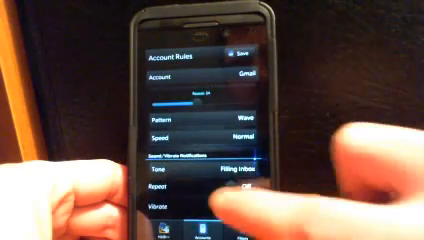
pyautogui.click(250, 213)
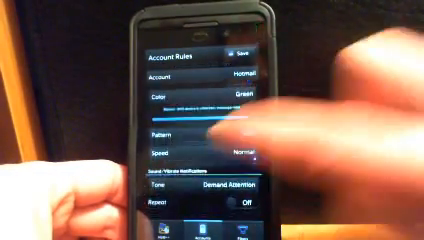
# Step: Open the Hotmail rule's Color dropdown to show options like Red, Cyan and Green
pyautogui.click(200, 100)
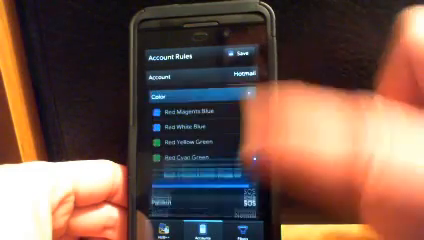